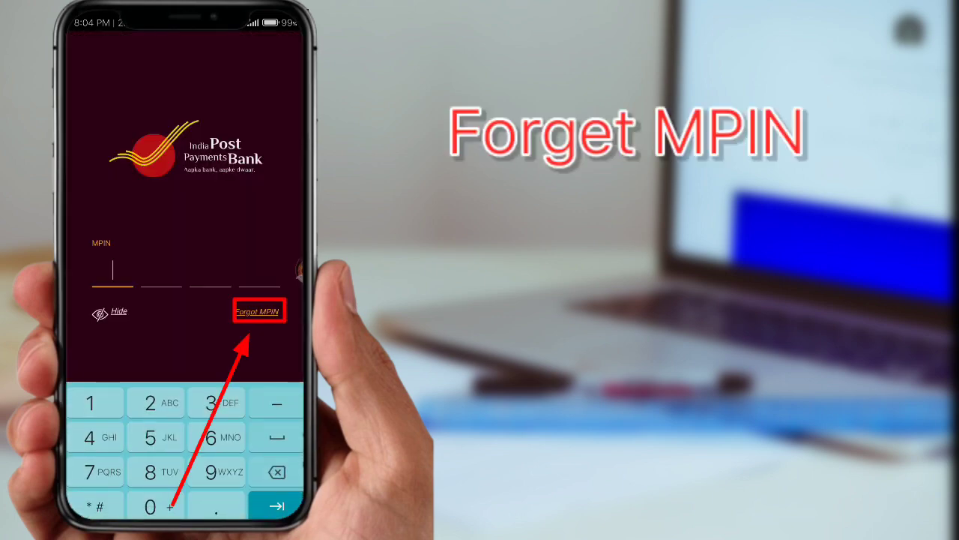
# Choose Forget MPIN on the login screen to open the registration form
pyautogui.click(259, 311)
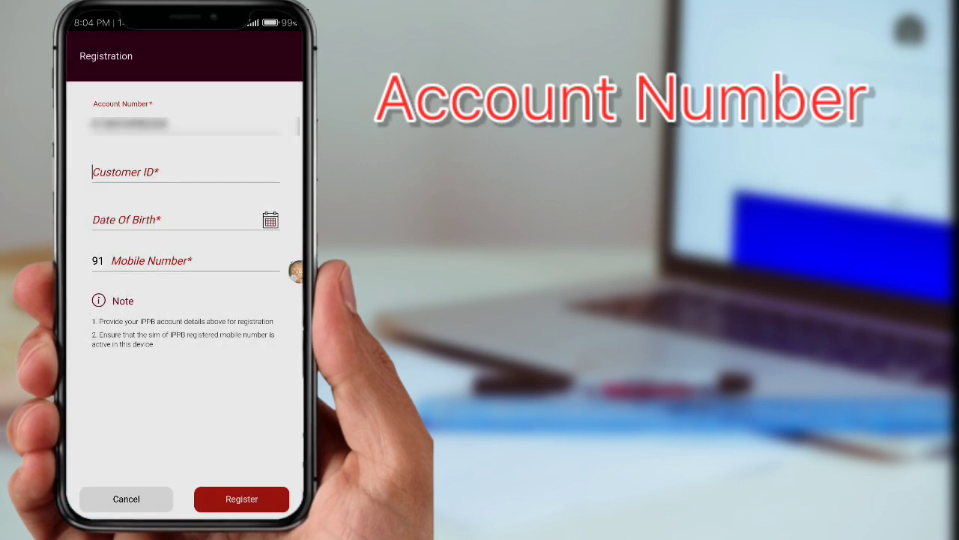
# Enter the customer ID, date of birth and registered mobile number, then register
pyautogui.click(176, 171)
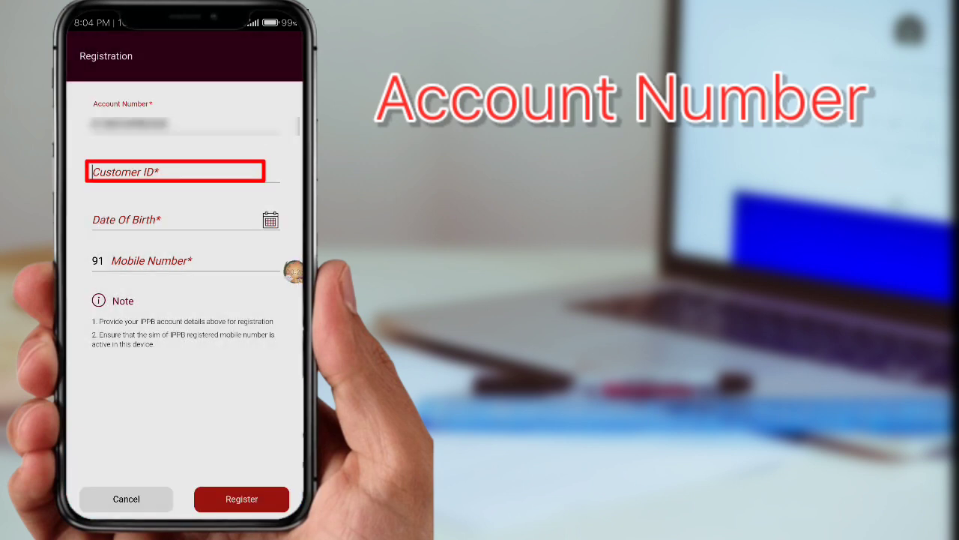
pyautogui.click(176, 172)
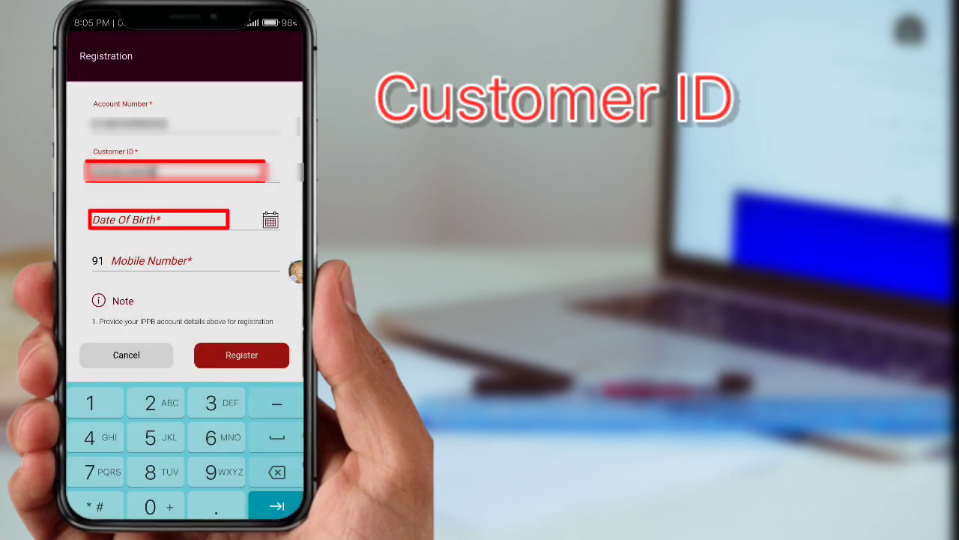
pyautogui.click(157, 219)
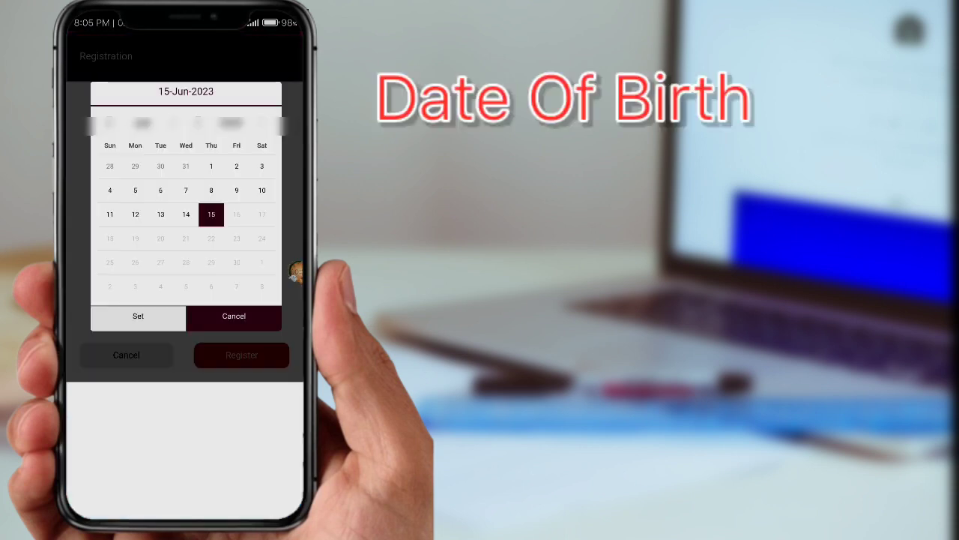
pyautogui.click(138, 316)
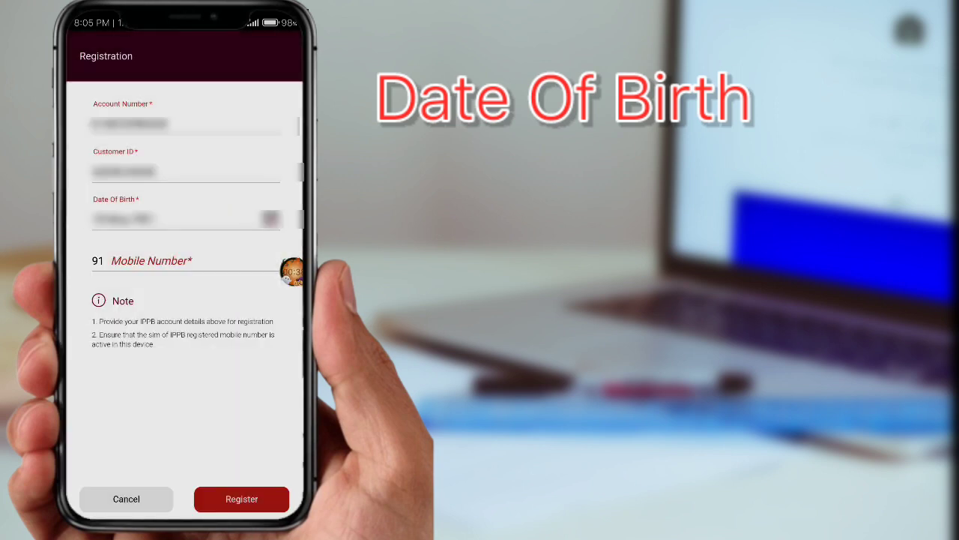
pyautogui.click(165, 261)
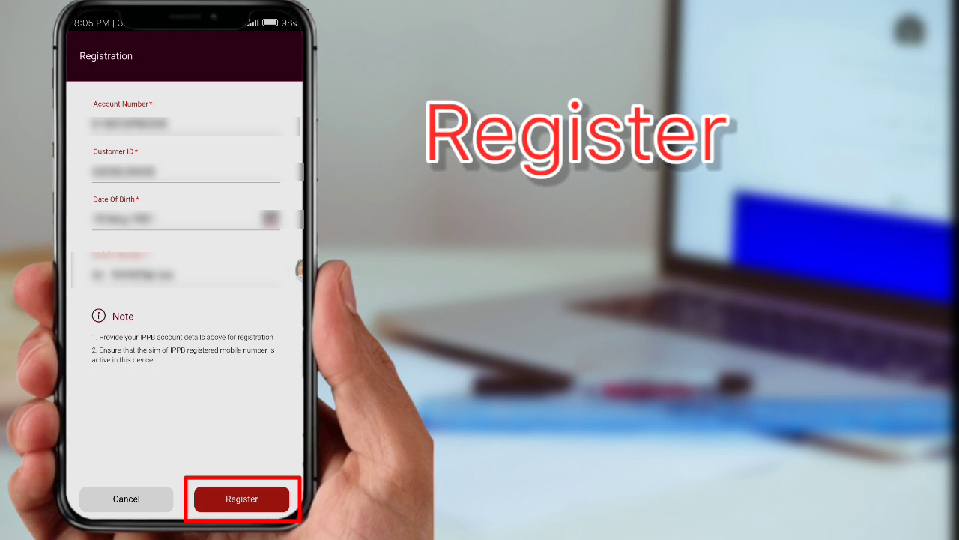
pyautogui.click(241, 499)
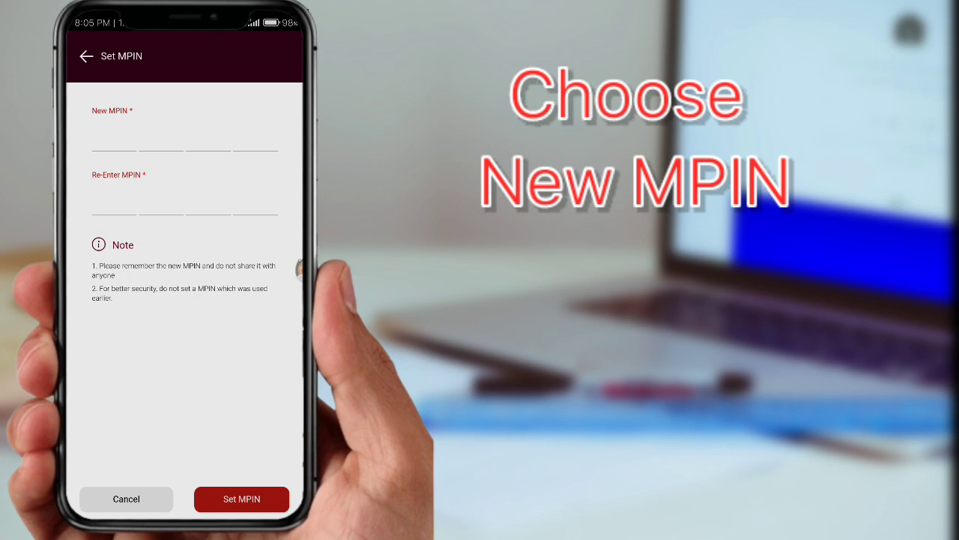
# Enter the new four-digit MPIN, re-enter it to confirm, and set it
pyautogui.click(113, 141)
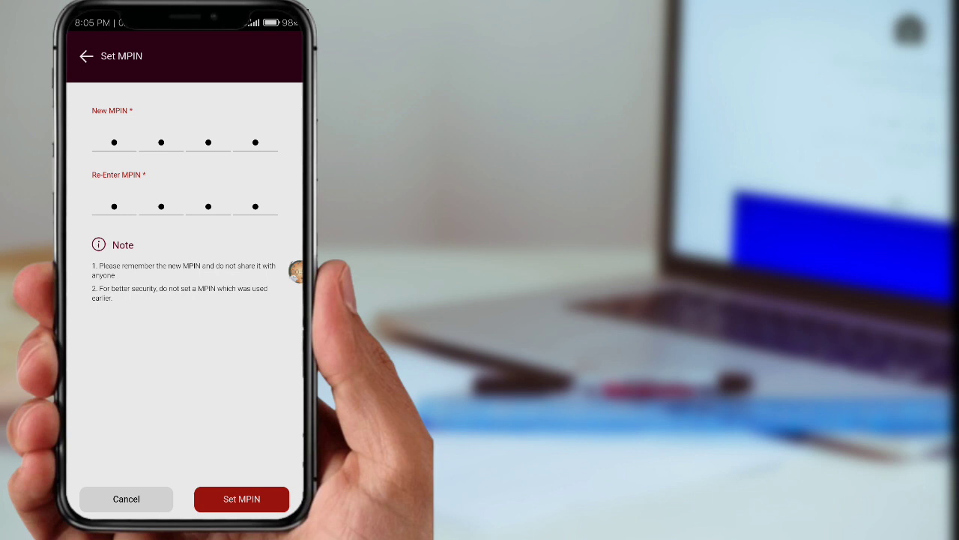
pyautogui.click(242, 498)
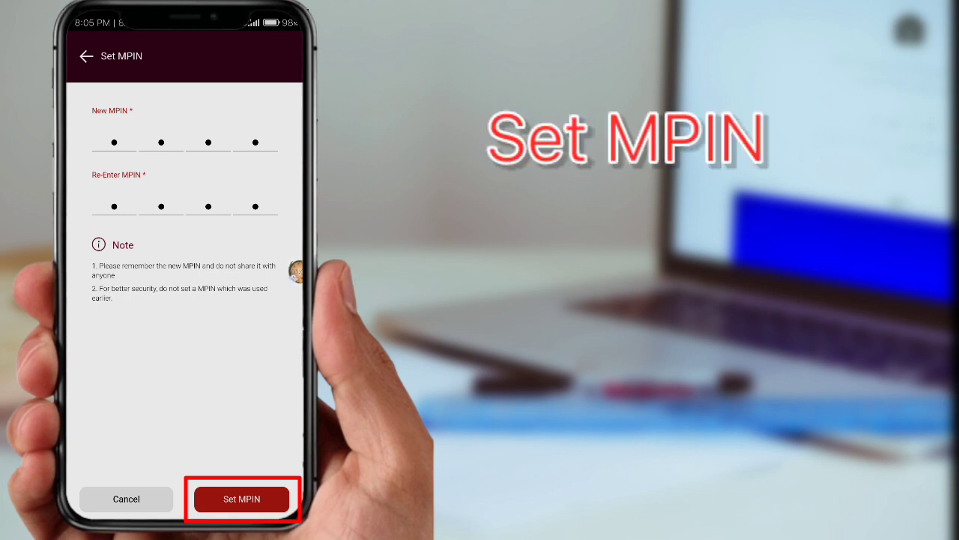
pyautogui.click(250, 498)
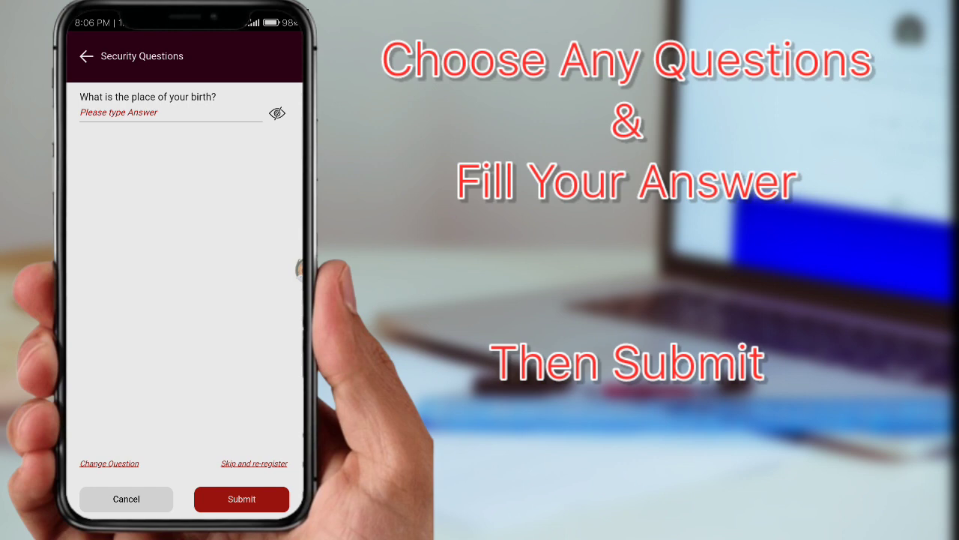
# Answer the place-of-birth security question and submit to complete registration
pyautogui.click(241, 499)
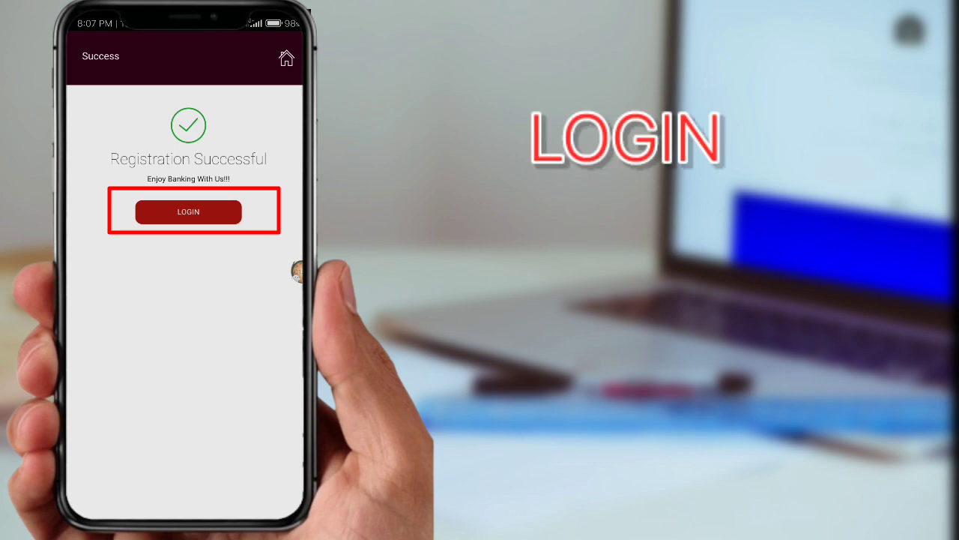
# Log in from the Registration Successful screen to reach the home dashboard
pyautogui.click(188, 212)
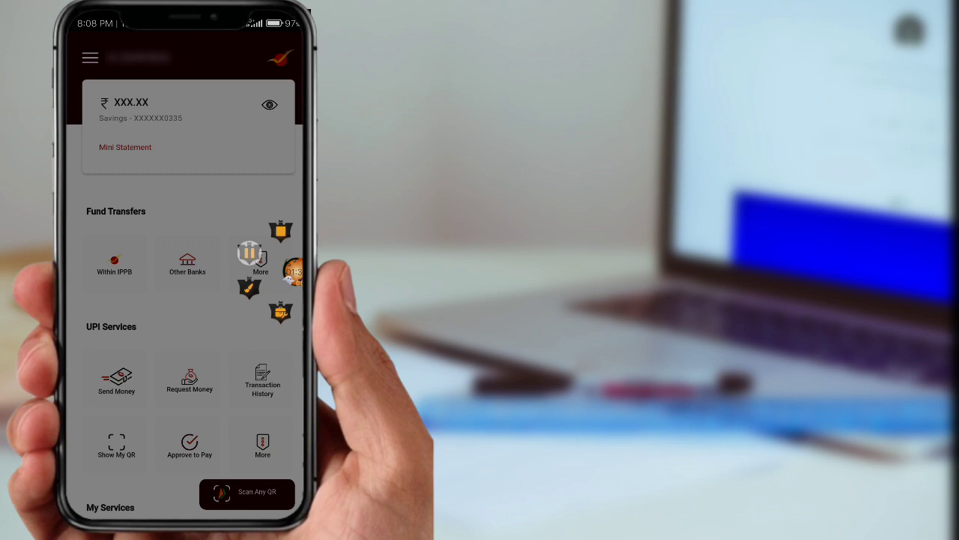
pyautogui.scroll(-3)
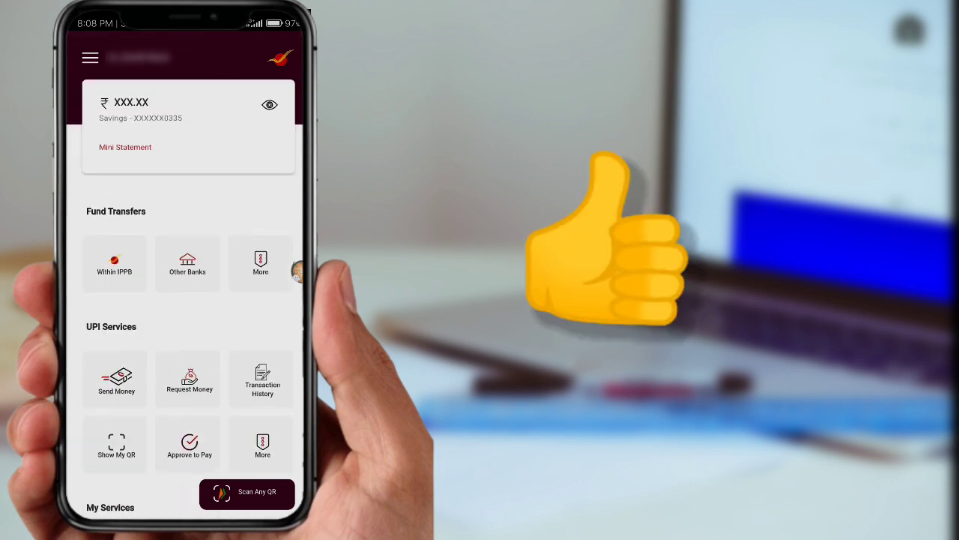
pyautogui.click(260, 263)
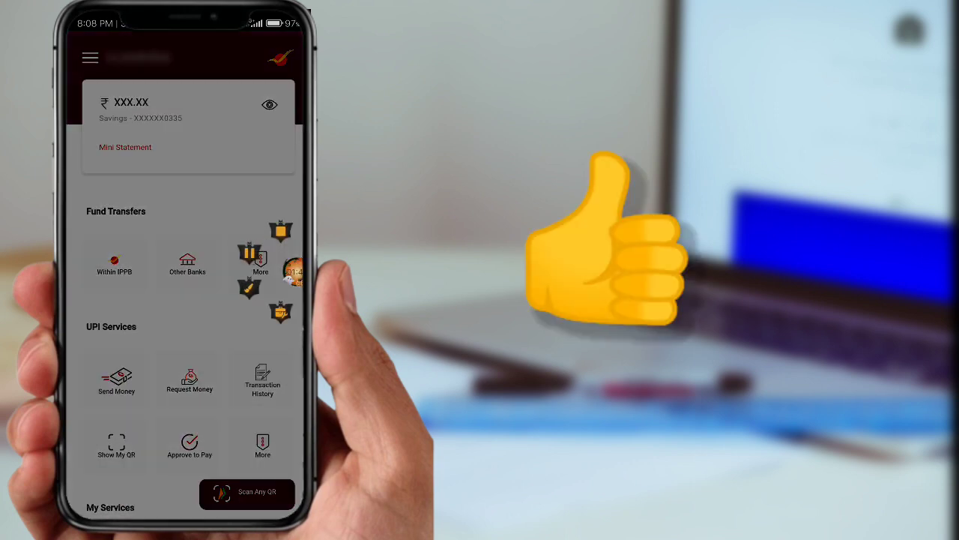